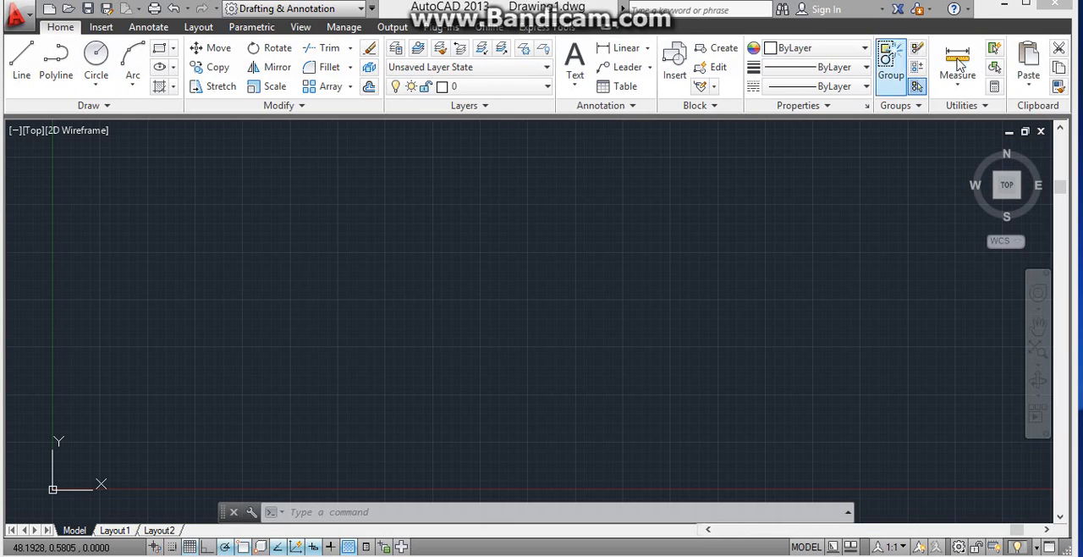
mouse_move(843, 347)
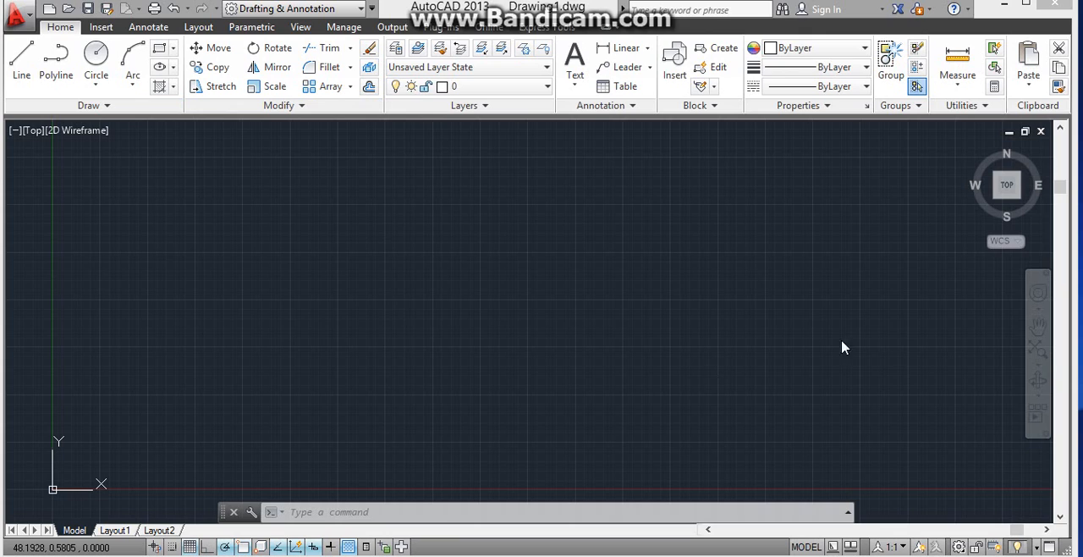
mouse_move(690, 325)
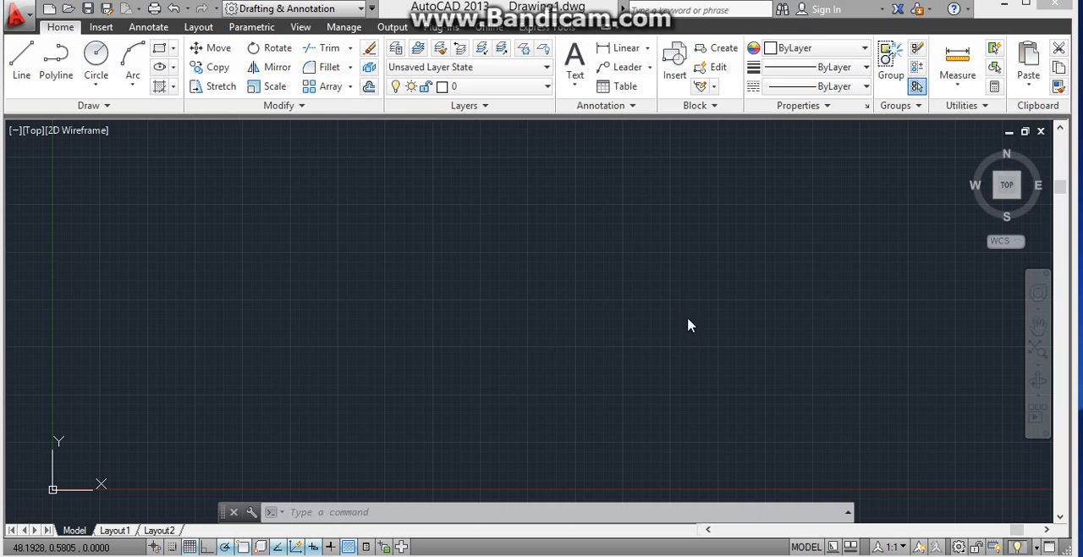
mouse_move(792, 555)
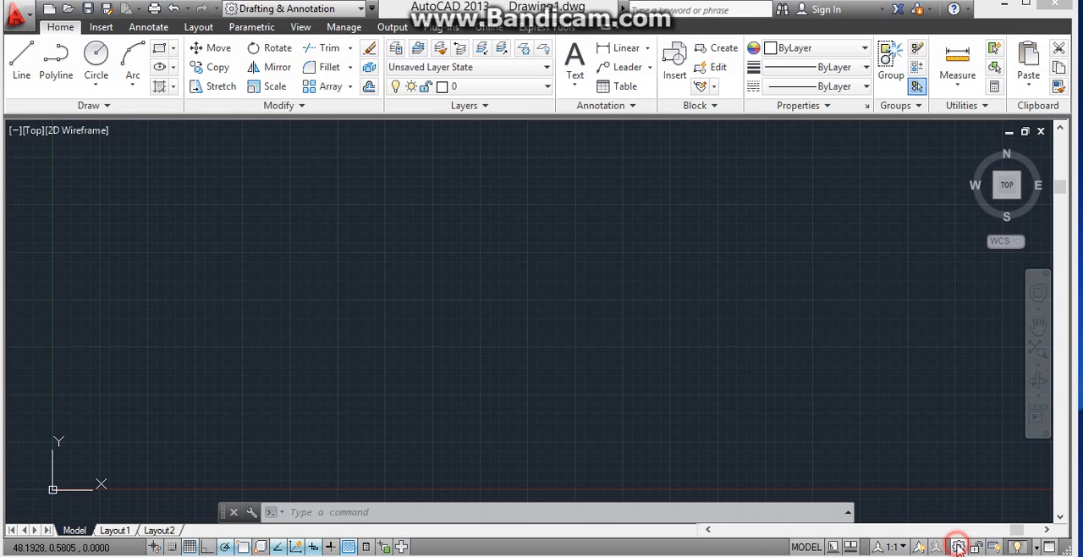
- Bring up the workspace list showing Drafting & Annotation as current
click(957, 545)
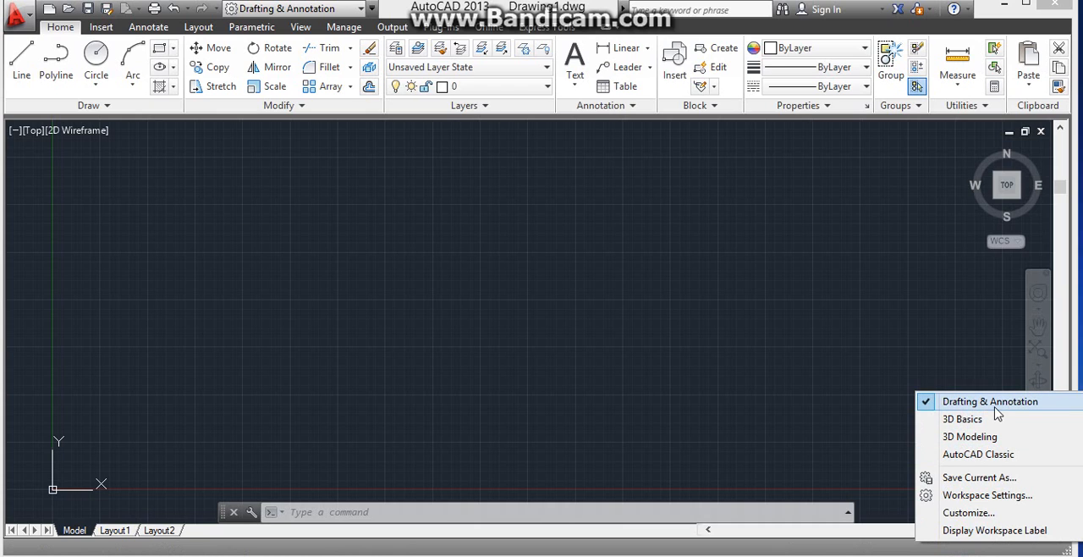
mouse_move(968, 418)
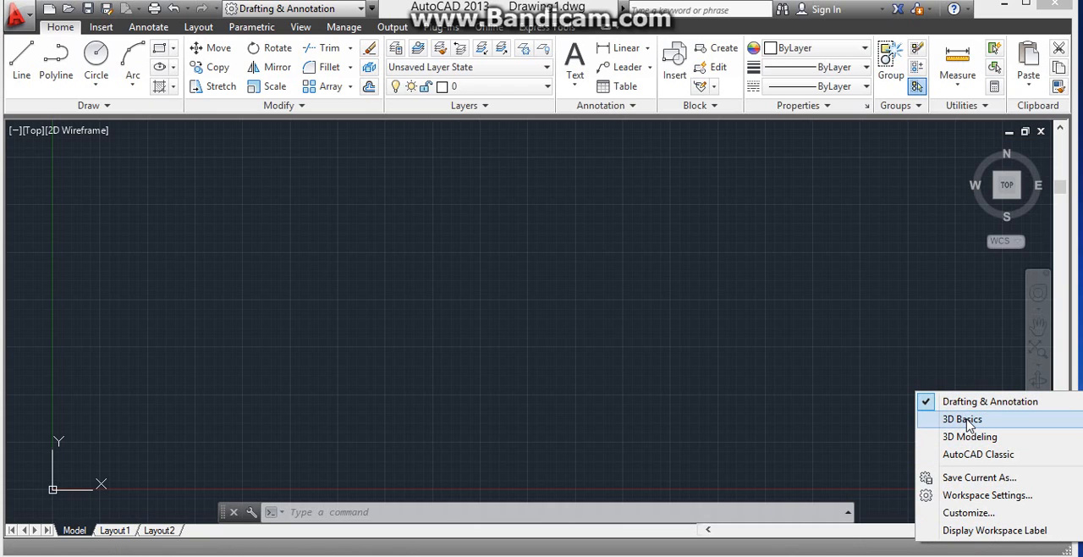
mouse_move(978, 453)
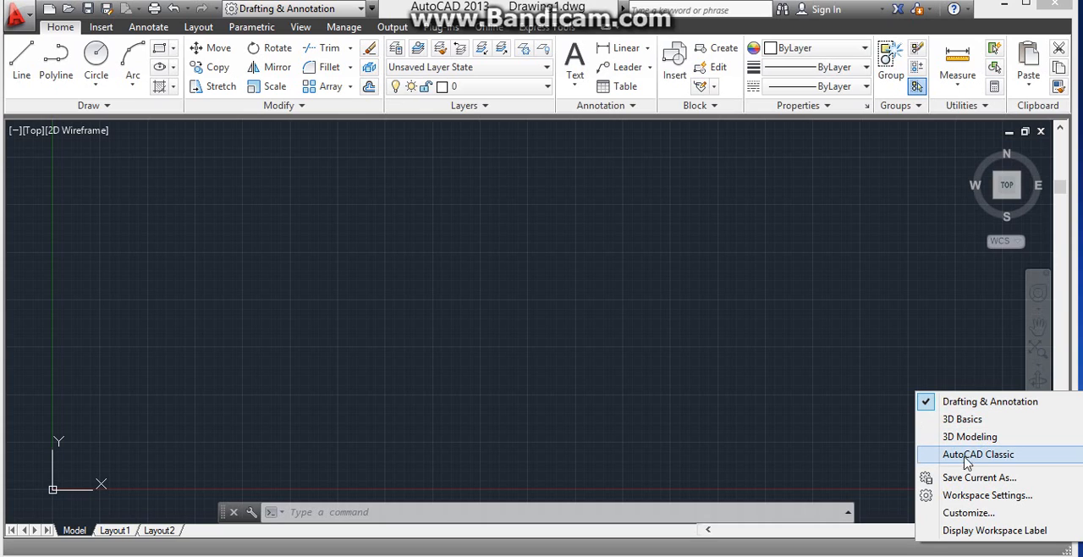
mouse_move(978, 457)
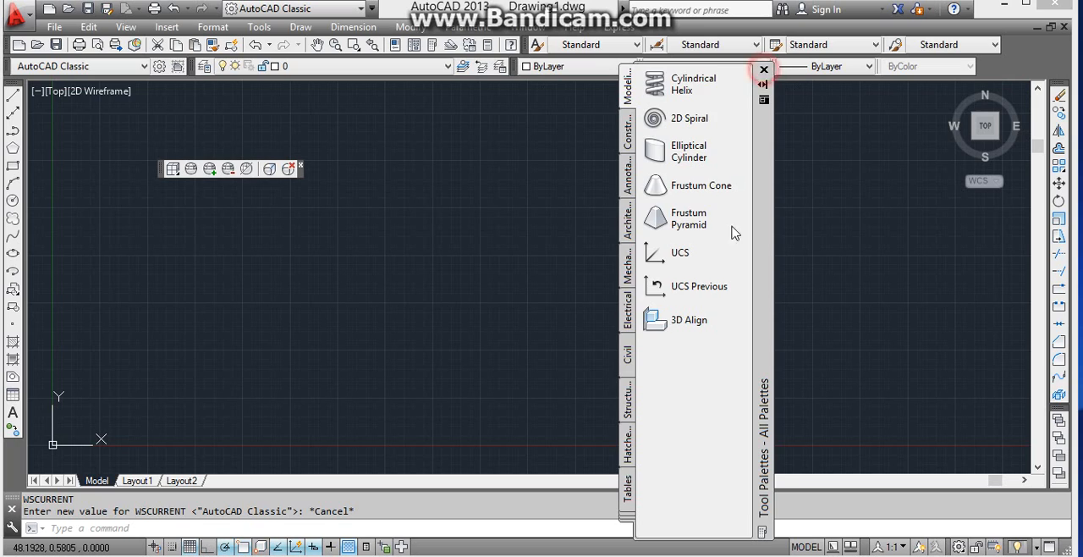
- Close the Tool Palettes window so only the Classic side toolbars remain
click(761, 67)
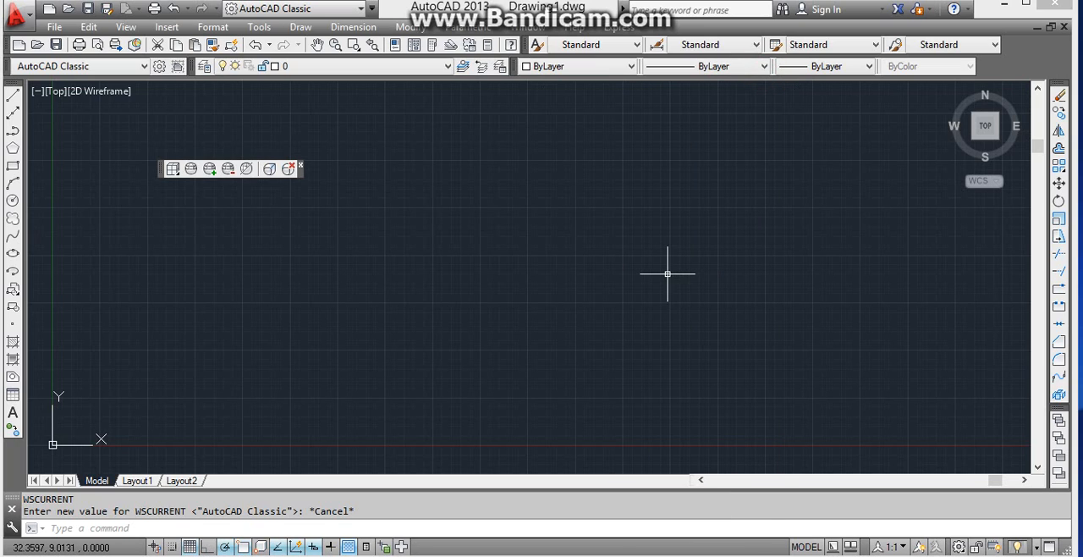
mouse_move(84, 105)
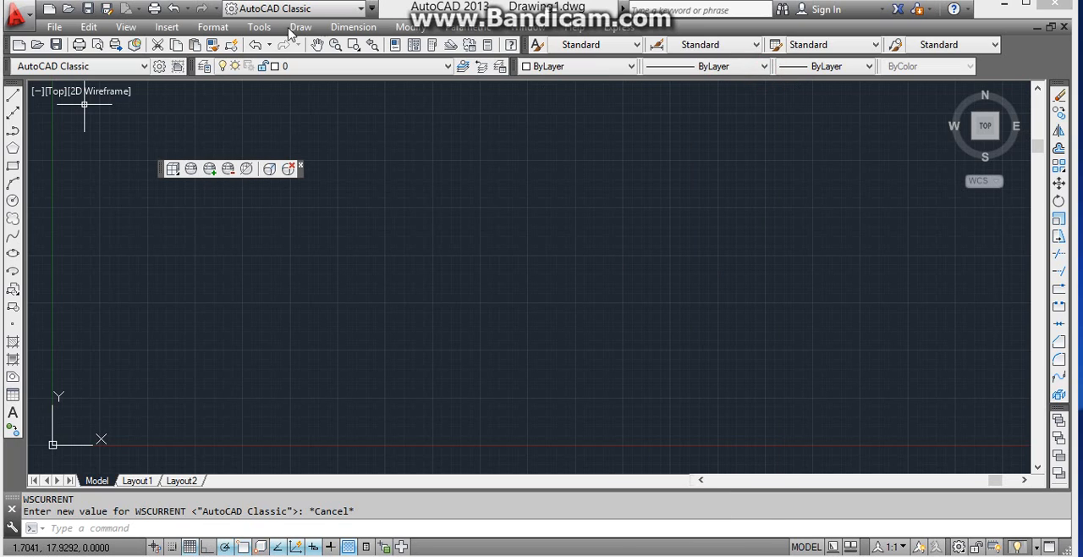
mouse_move(217, 249)
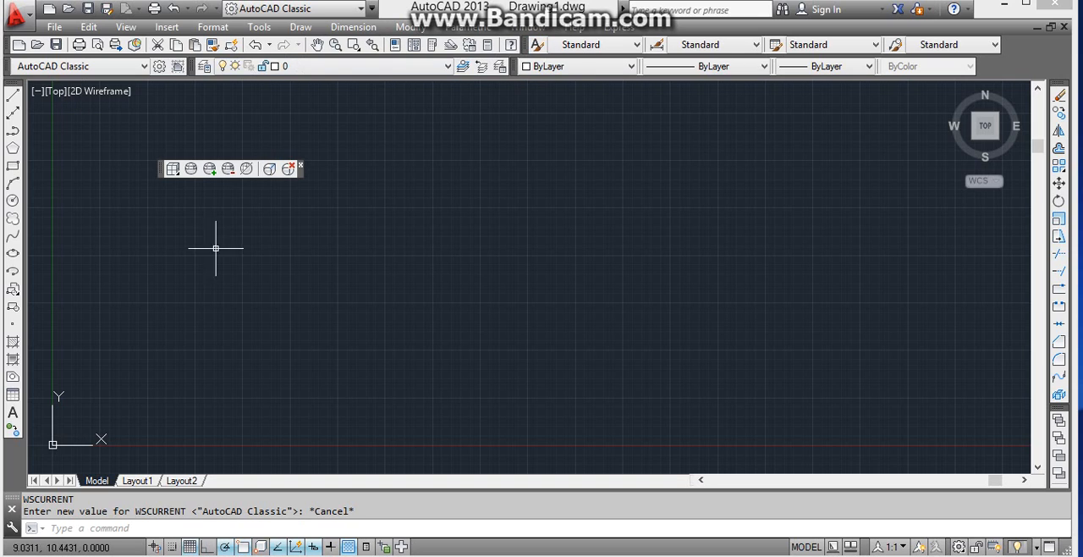
mouse_move(799, 302)
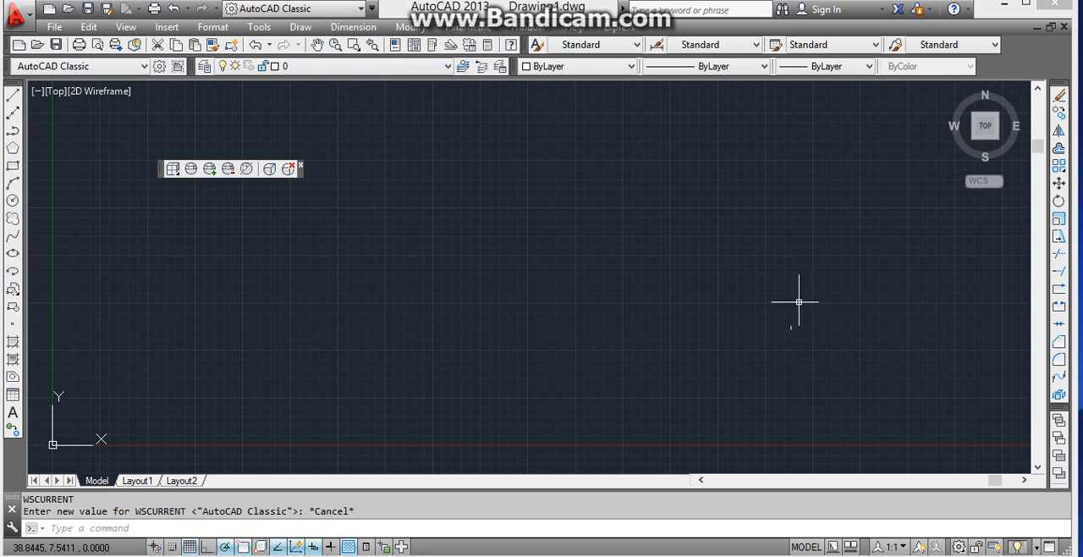
mouse_move(1024, 261)
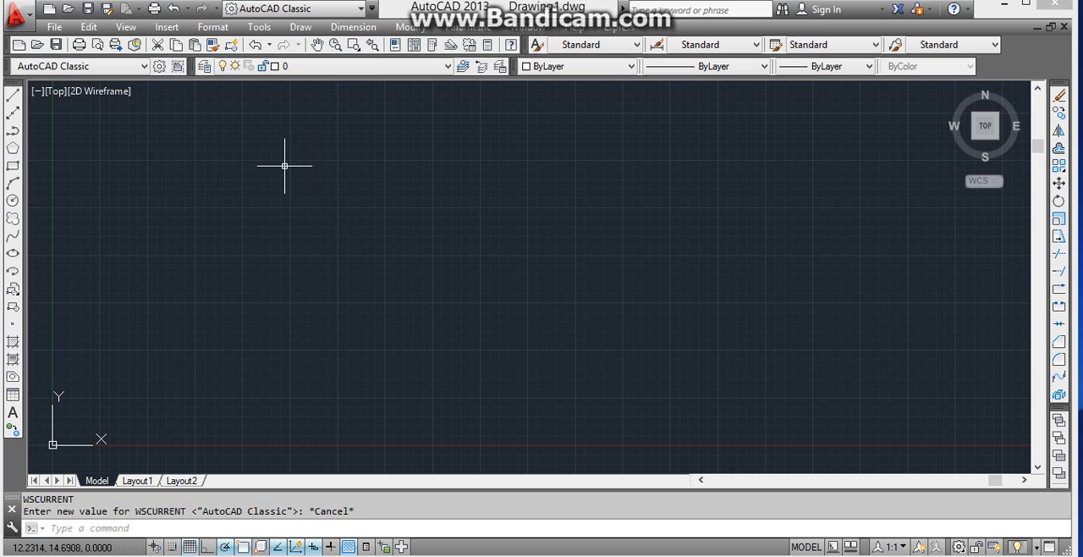
mouse_move(732, 247)
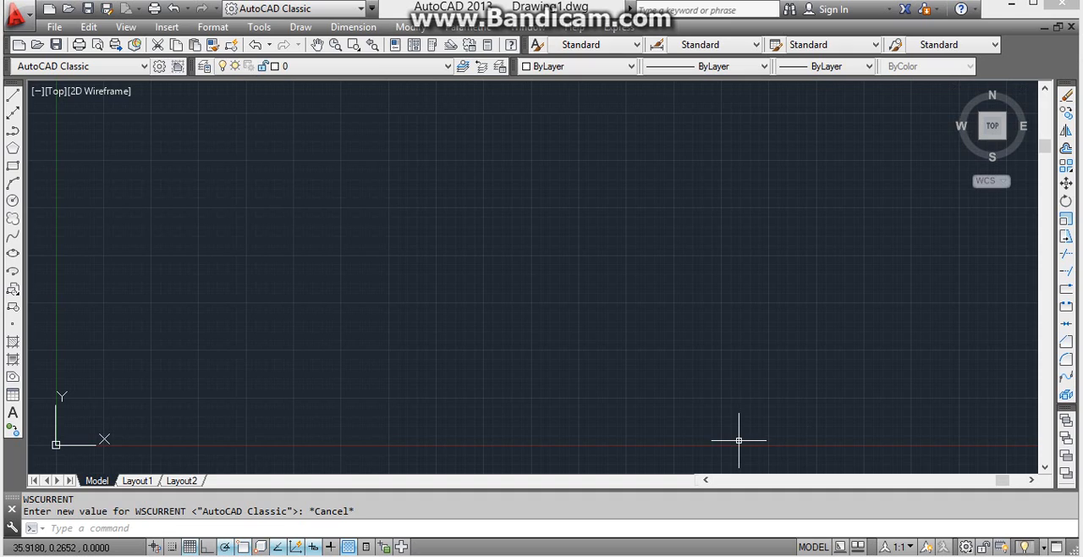
mouse_move(738, 440)
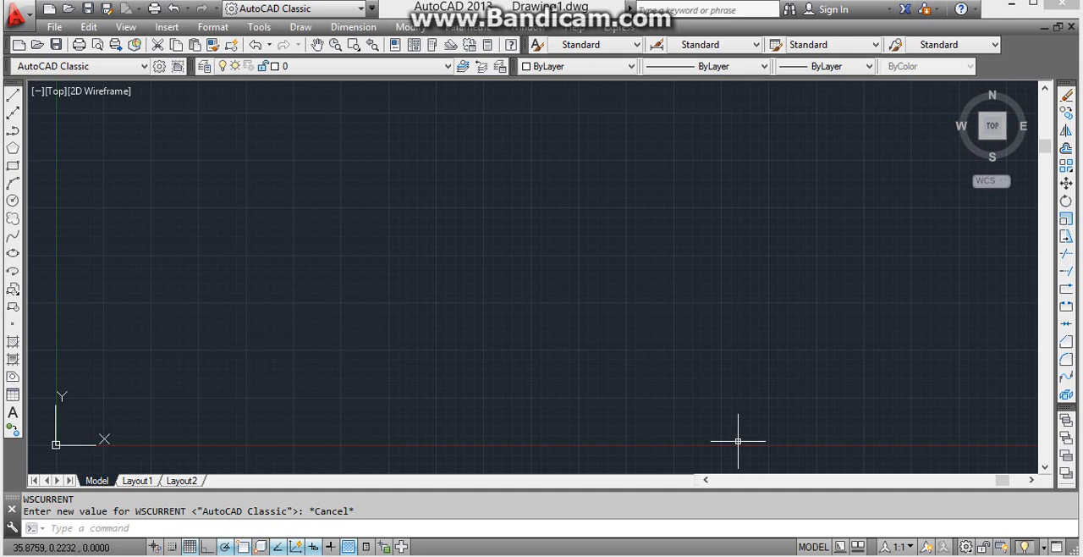